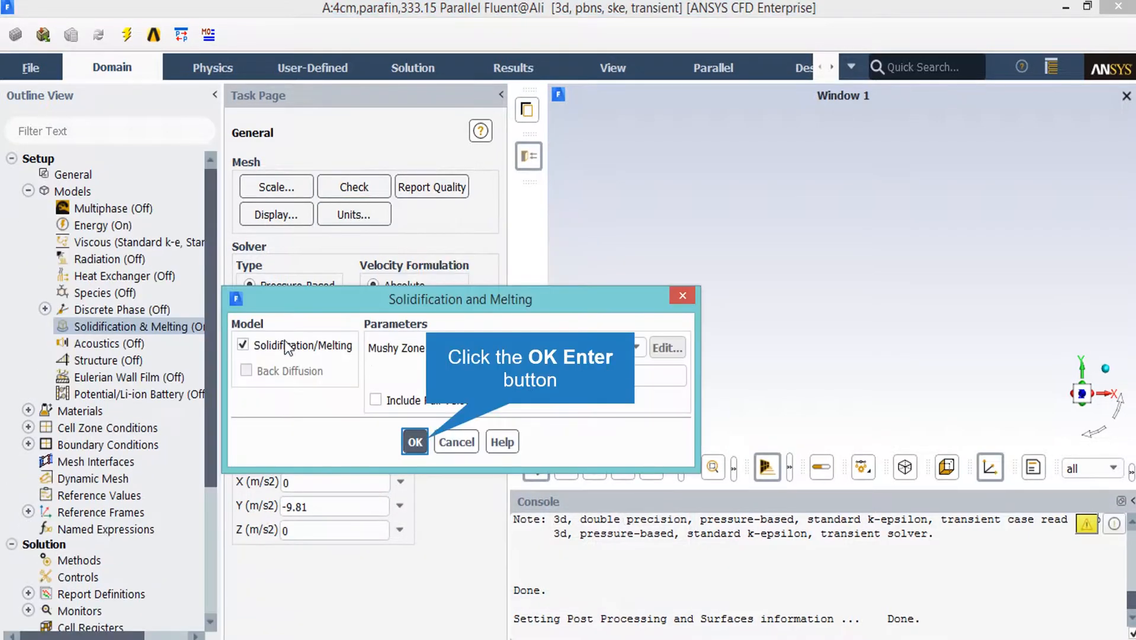
pyautogui.moveTo(535, 395)
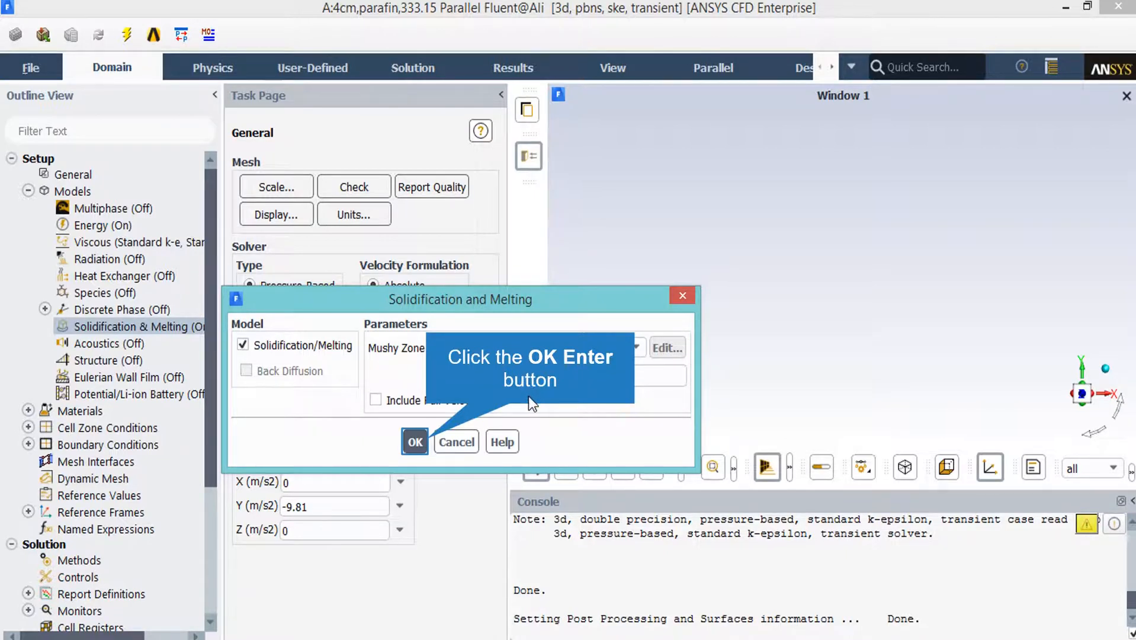
pyautogui.moveTo(432, 447)
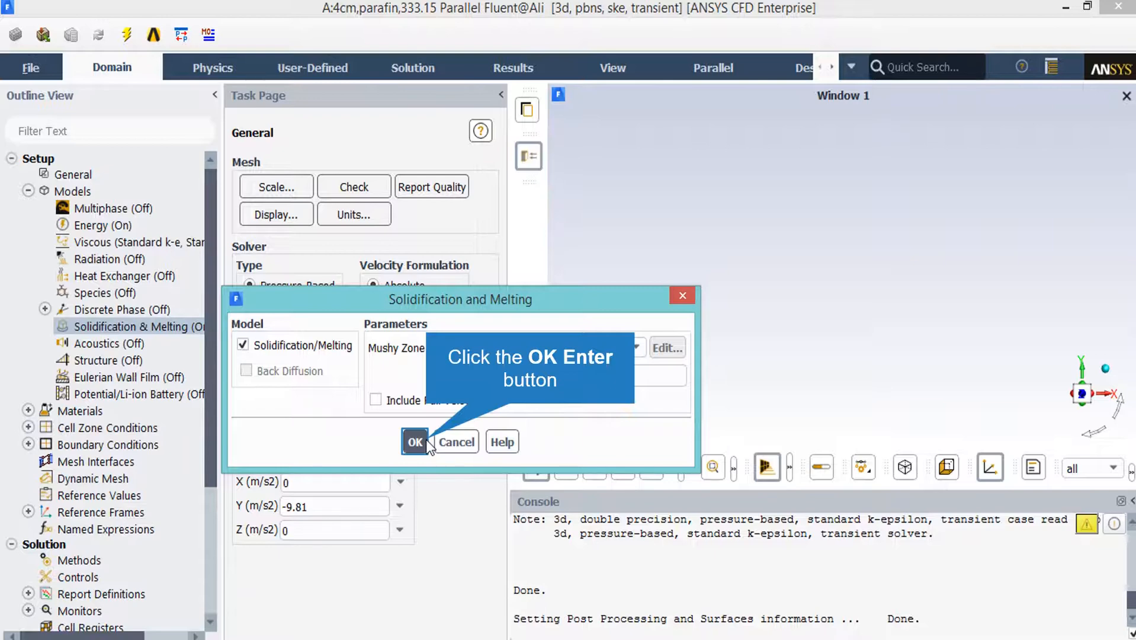
# Confirm enabling the solidification/melting model.
pyautogui.click(415, 441)
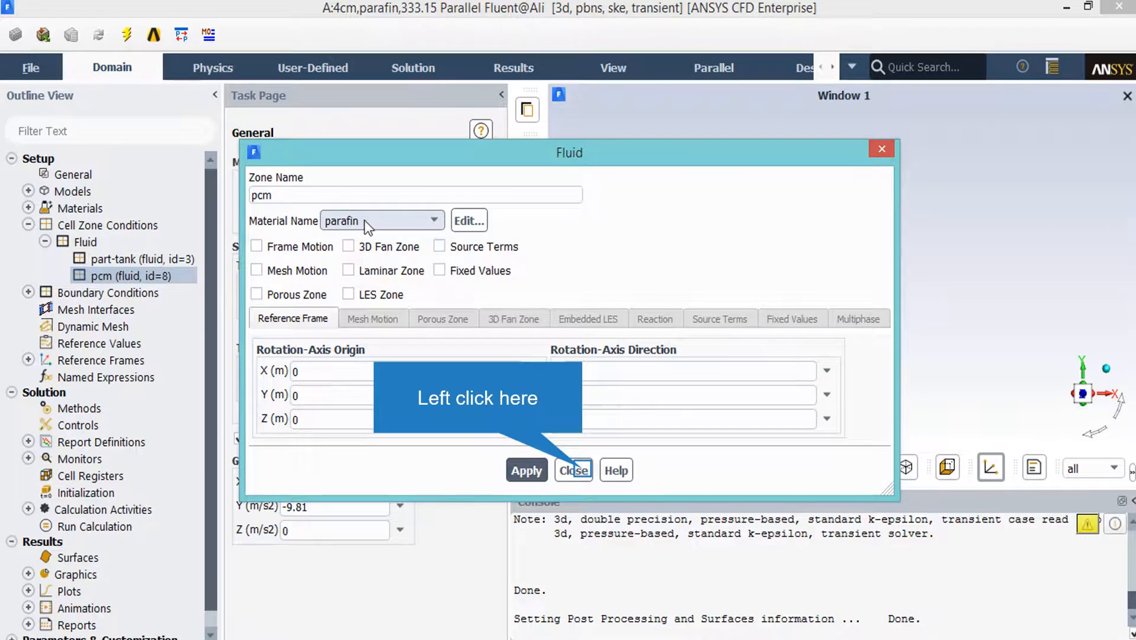
pyautogui.moveTo(506, 341)
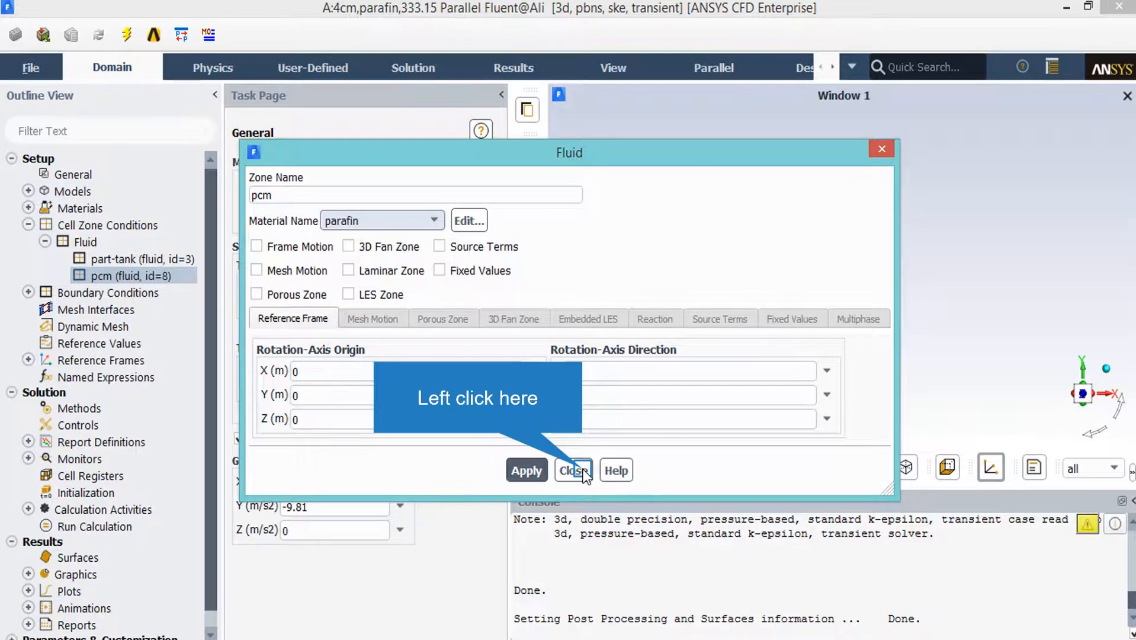
# Close the pcm fluid zone settings with parafin assigned.
pyautogui.click(574, 469)
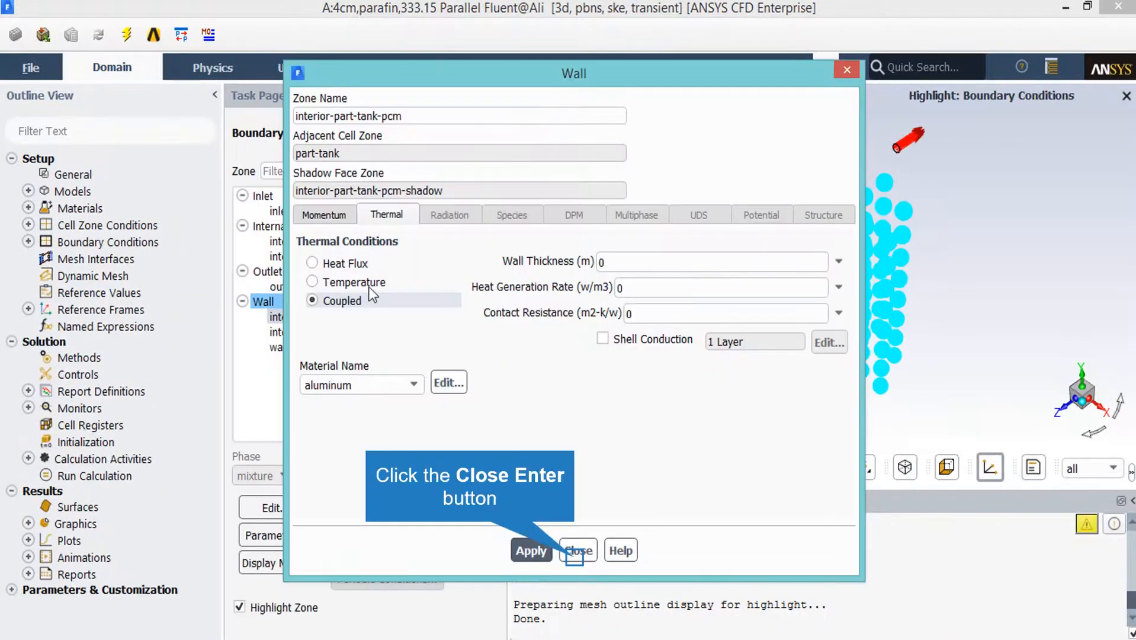
pyautogui.moveTo(484, 449)
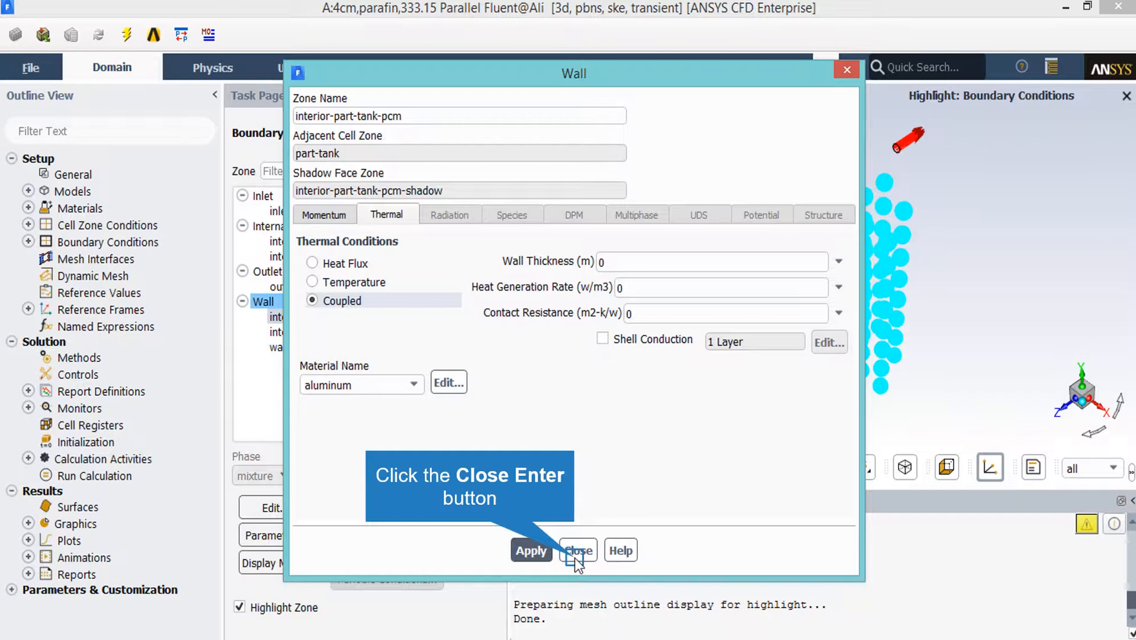
# Close the coupled wall settings and bring up the Report Definitions creation options.
pyautogui.click(578, 550)
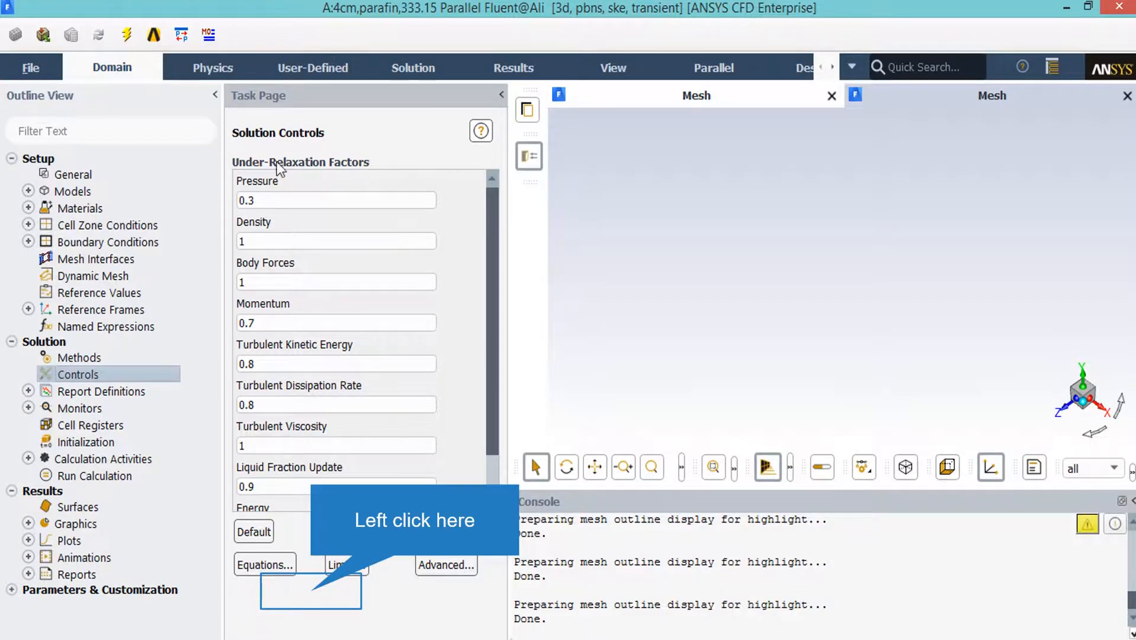
pyautogui.moveTo(312, 599)
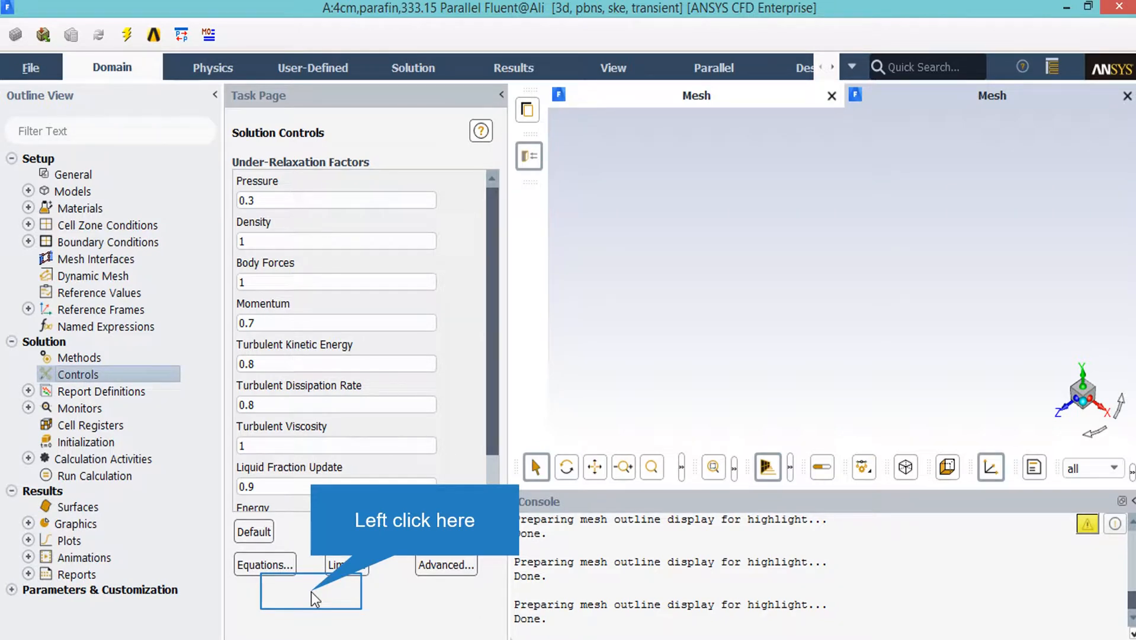
pyautogui.rightClick(101, 390)
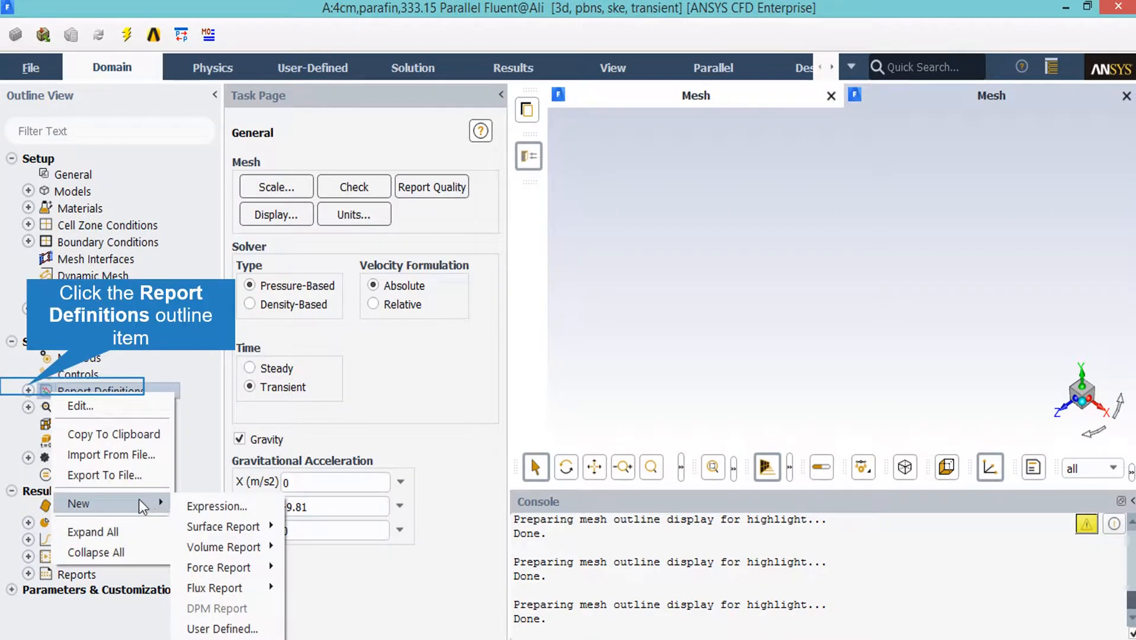